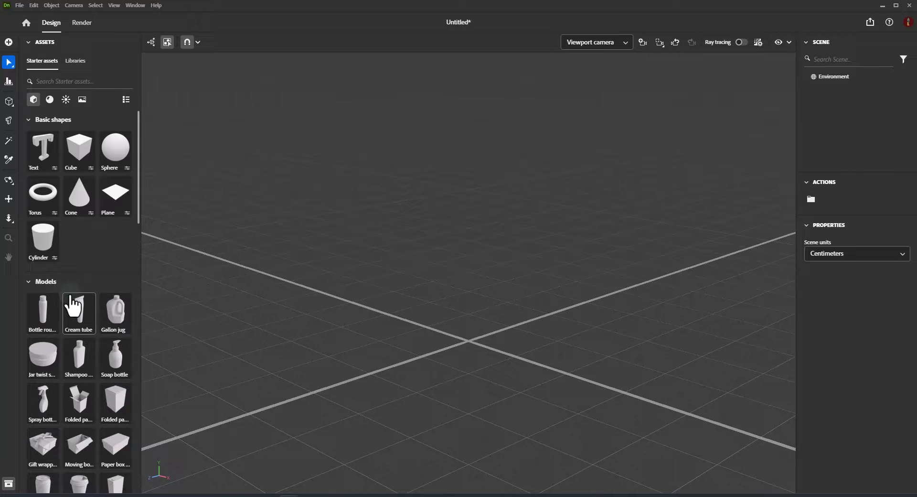
# Step: Import the high_heels_shoes 3D model from Downloads into the empty scene
pyautogui.scroll(-3)
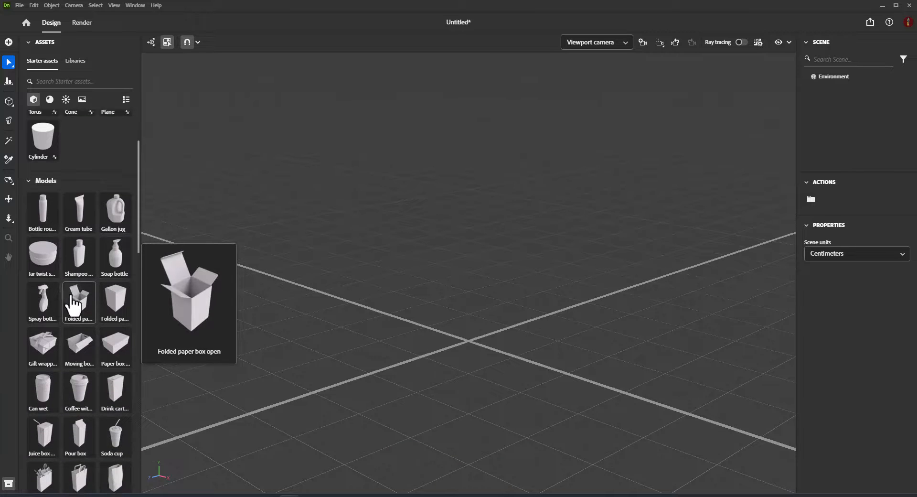
pyautogui.scroll(-3)
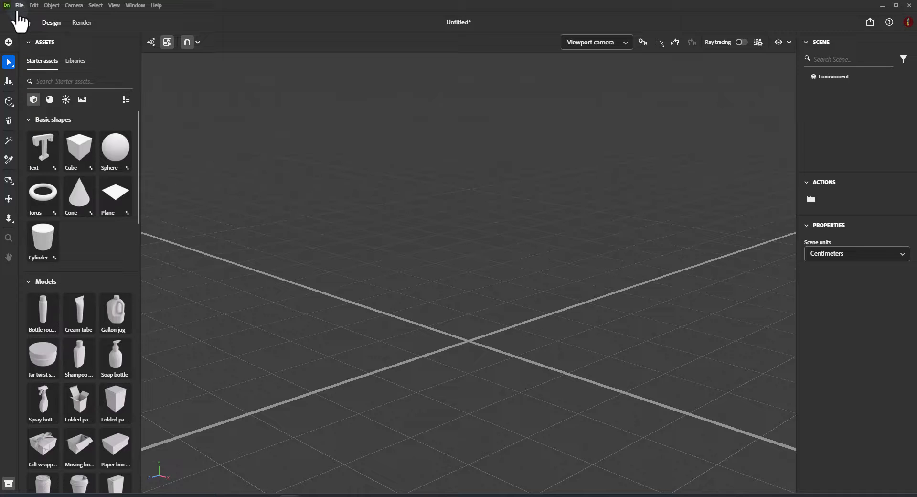
pyautogui.click(20, 5)
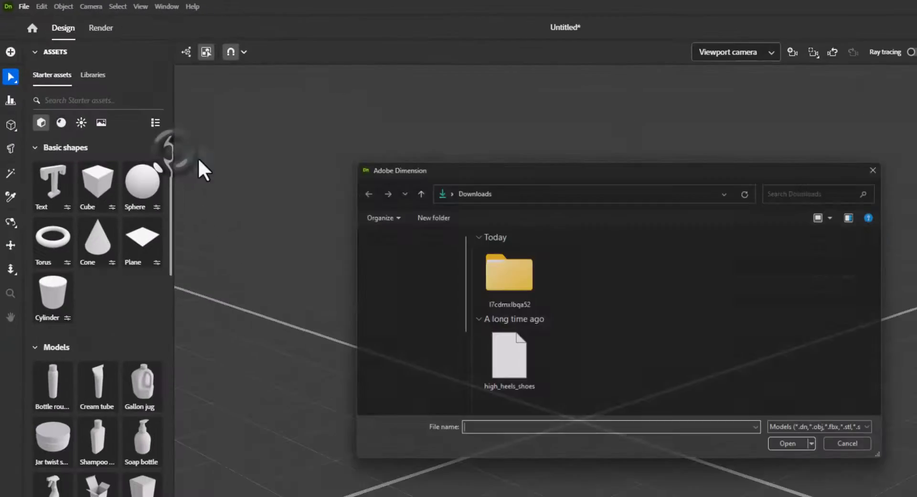
pyautogui.click(508, 356)
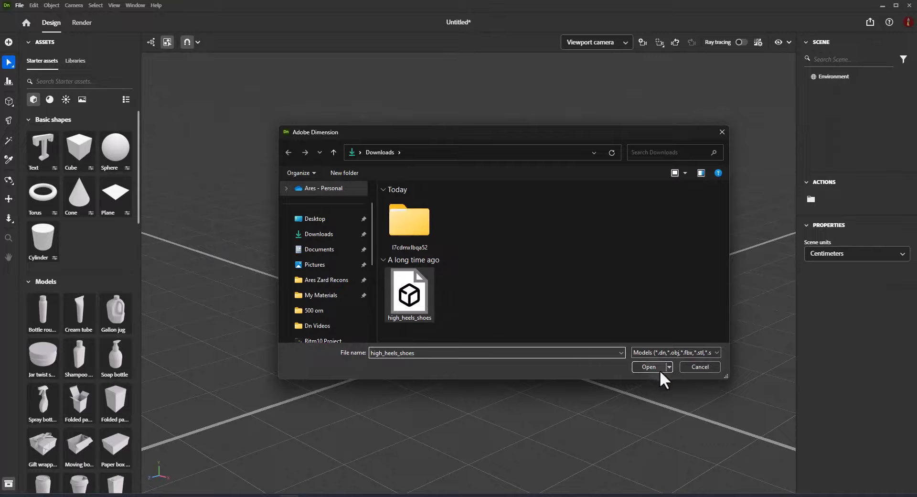
pyautogui.click(648, 367)
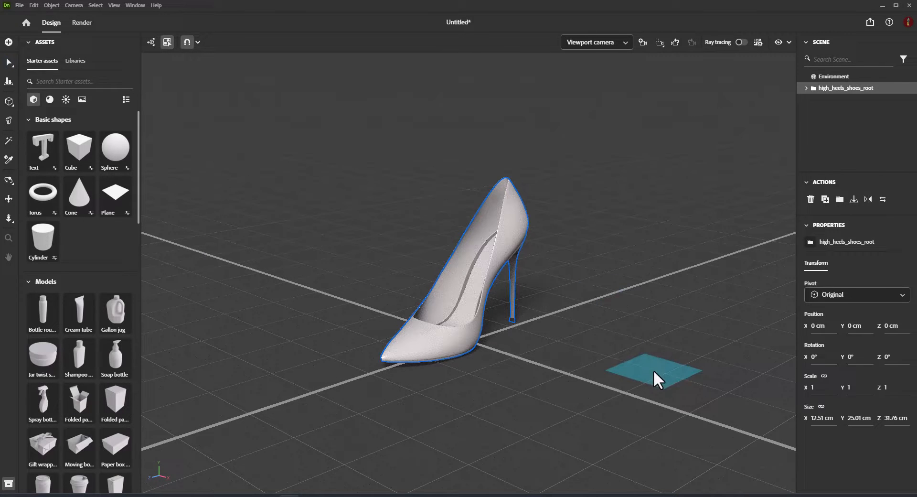
# Step: Orbit around the shoe and apply a blue denim-like fabric material
pyautogui.moveTo(652, 366); pyautogui.dragTo(474, 310)
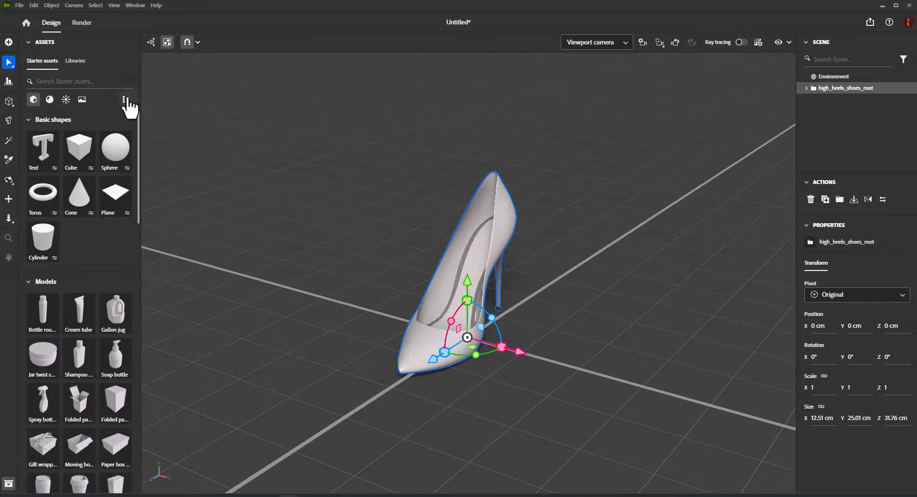
pyautogui.click(49, 99)
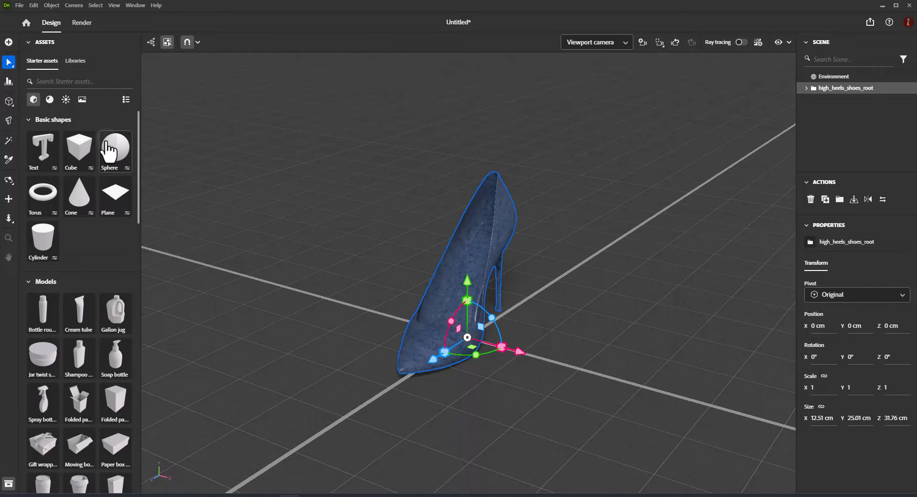
pyautogui.moveTo(79, 149)
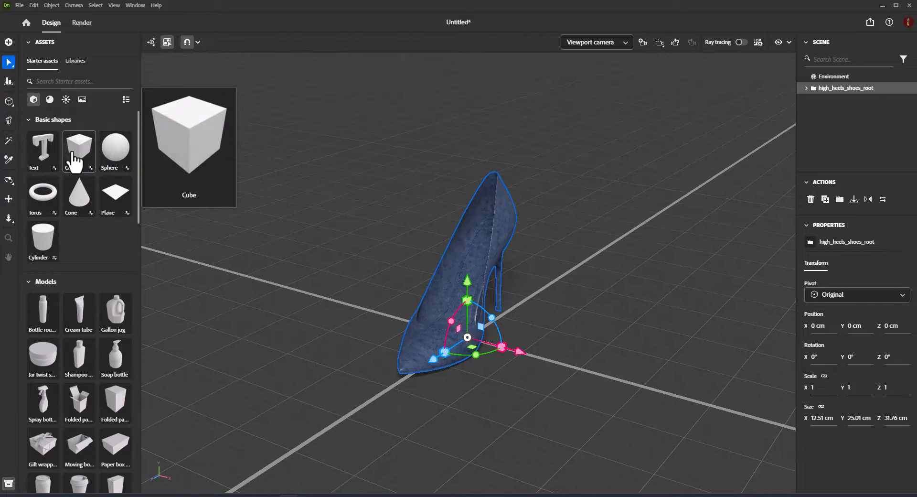
# Step: Drag a Cube from Basic shapes beside the shoe and show the Images filter
pyautogui.moveTo(79, 148); pyautogui.dragTo(612, 339)
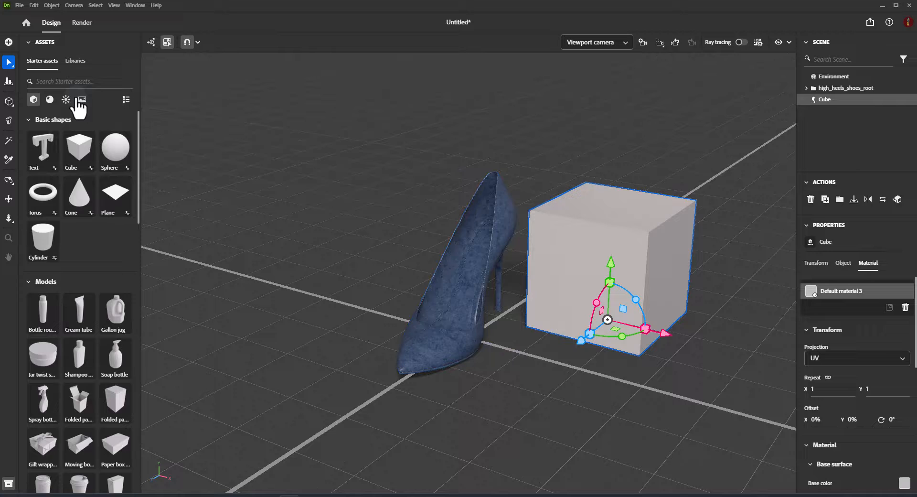
pyautogui.click(82, 99)
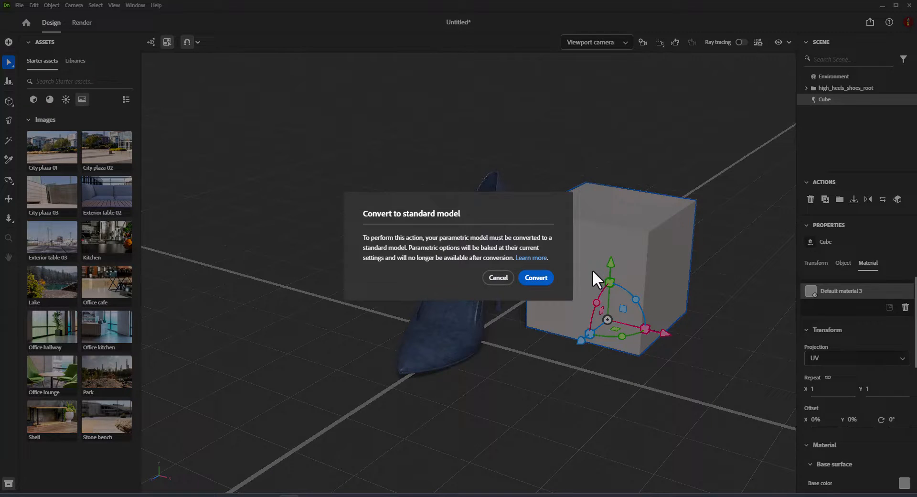
pyautogui.moveTo(483, 221)
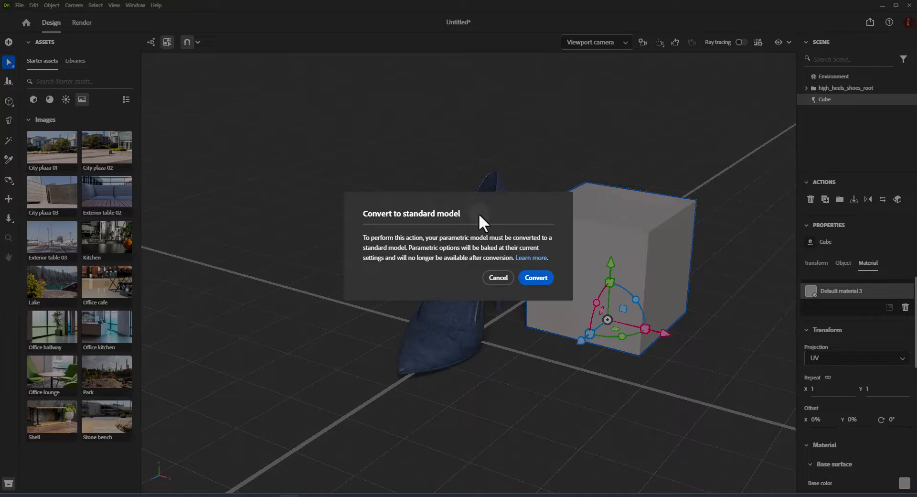
pyautogui.moveTo(481, 274)
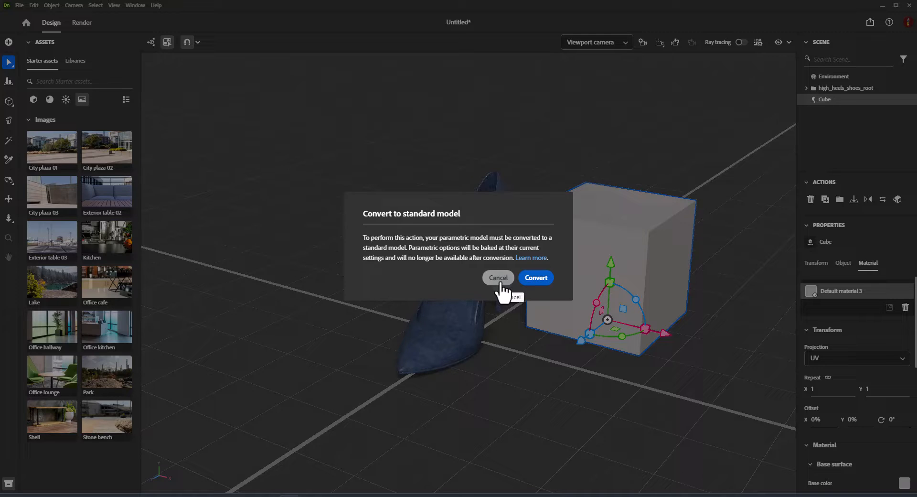
# Step: Cancel the Convert to standard model dialog, keeping the cube unconverted
pyautogui.click(535, 276)
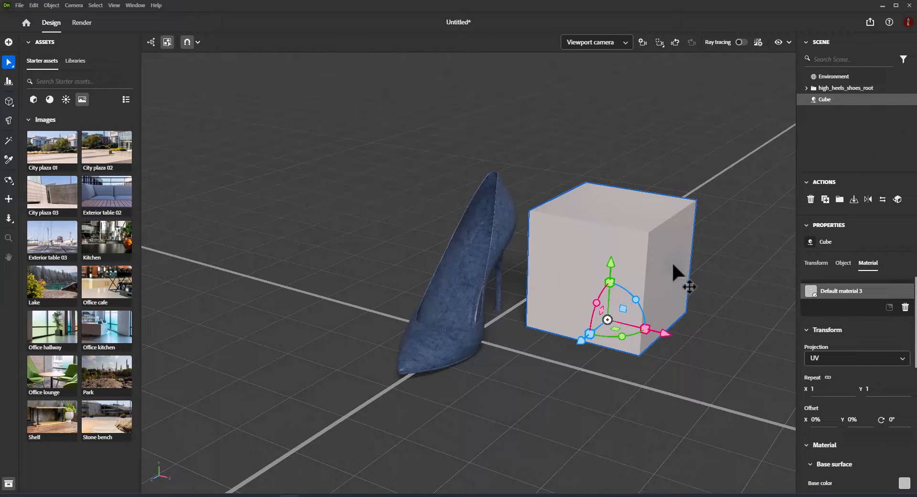
pyautogui.moveTo(900, 204)
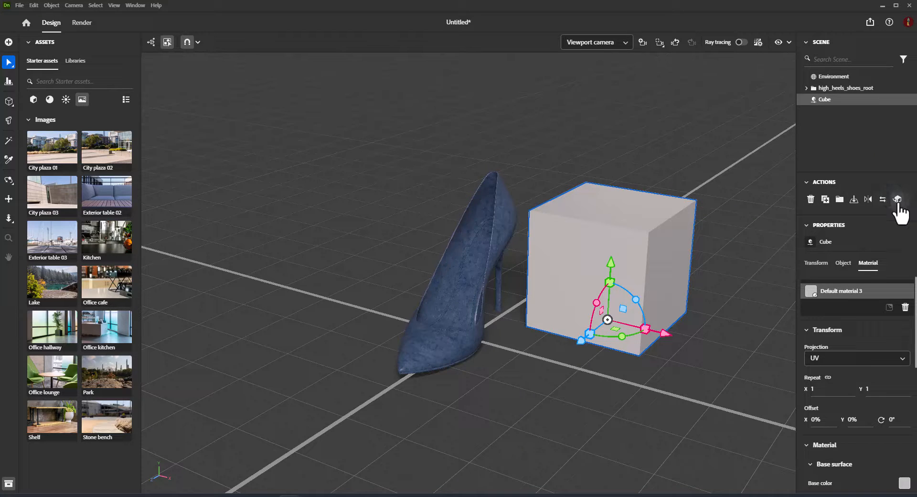